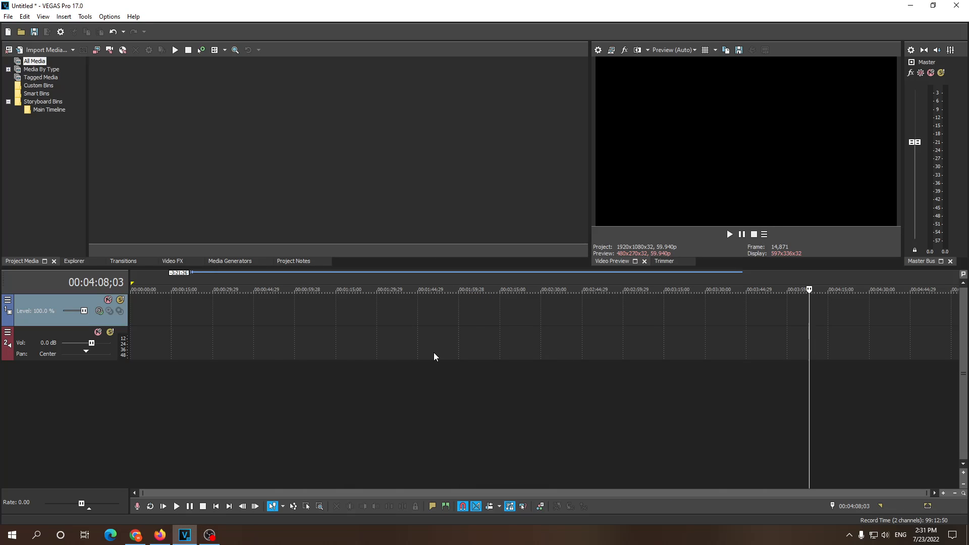
pyautogui.moveTo(437, 350)
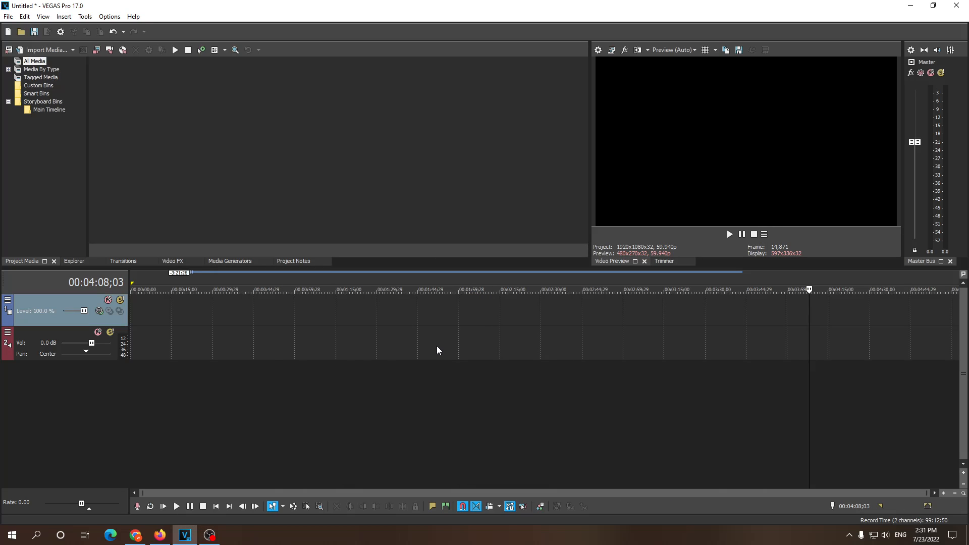
pyautogui.moveTo(408, 334)
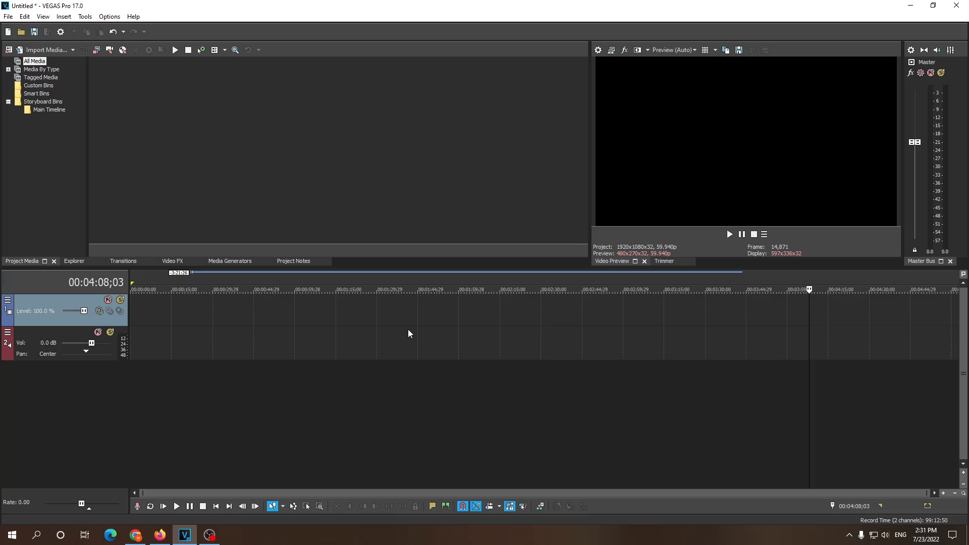
# Step: Import the all mounts footage from Videos FINISHED into Project Media
pyautogui.click(46, 50)
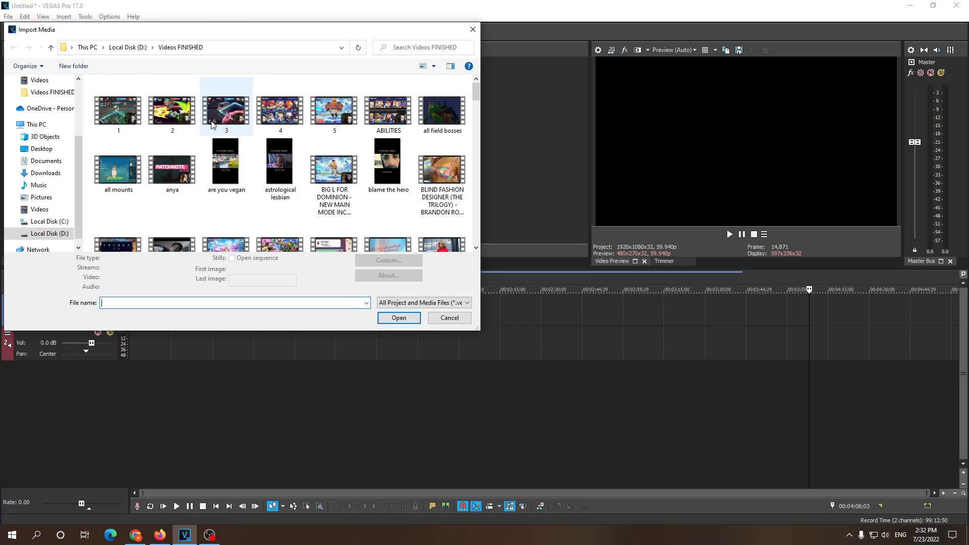
pyautogui.click(398, 318)
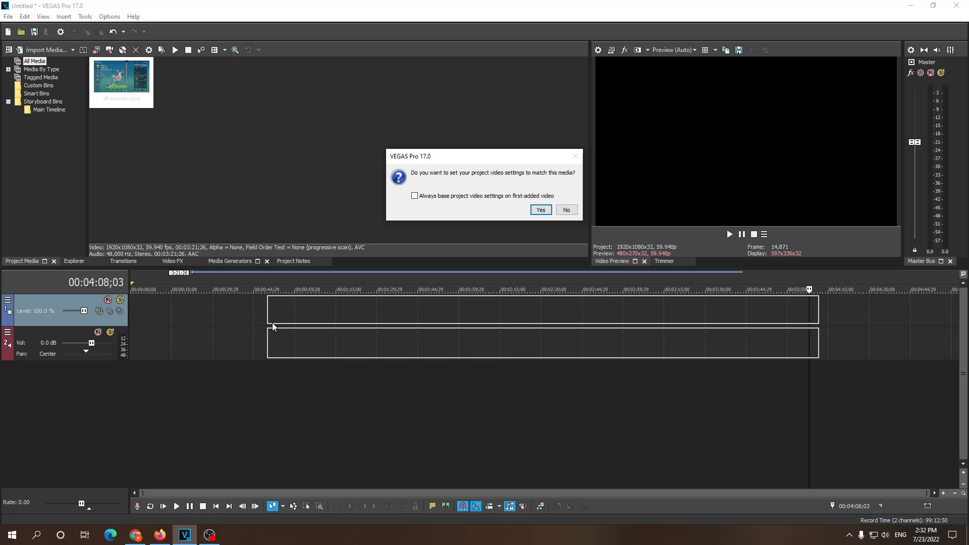
# Step: Answer the match-project-settings prompt, then select the clip's audio event on its own
pyautogui.click(540, 210)
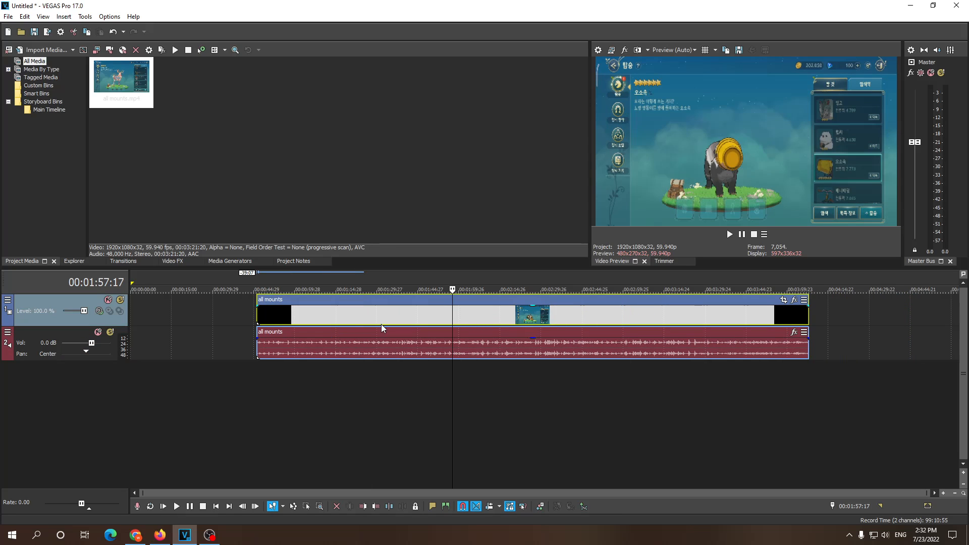
pyautogui.click(273, 290)
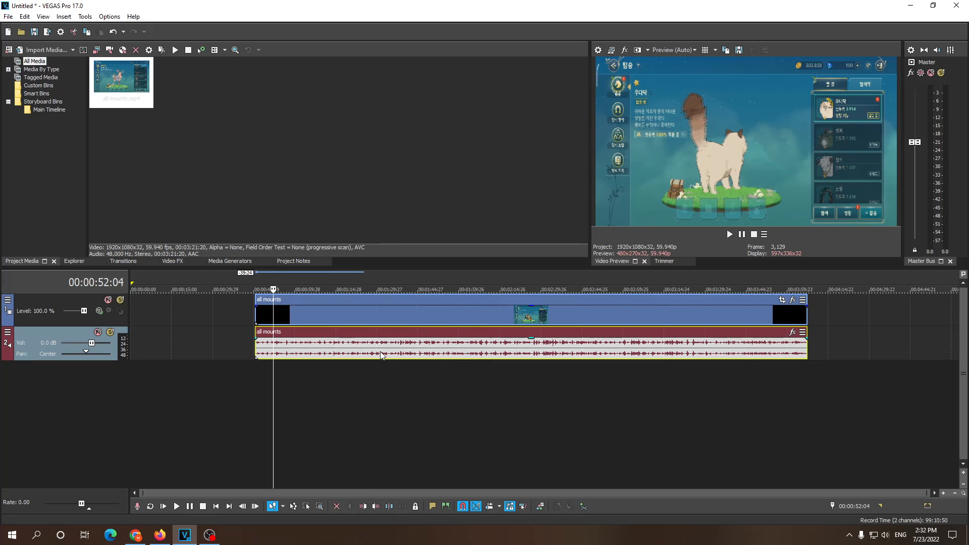
pyautogui.moveTo(452, 350)
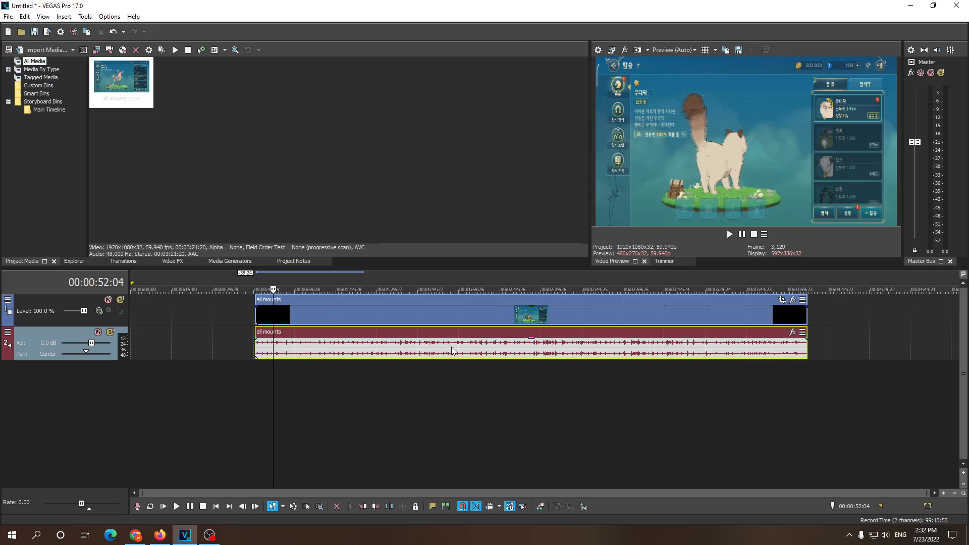
pyautogui.click(499, 290)
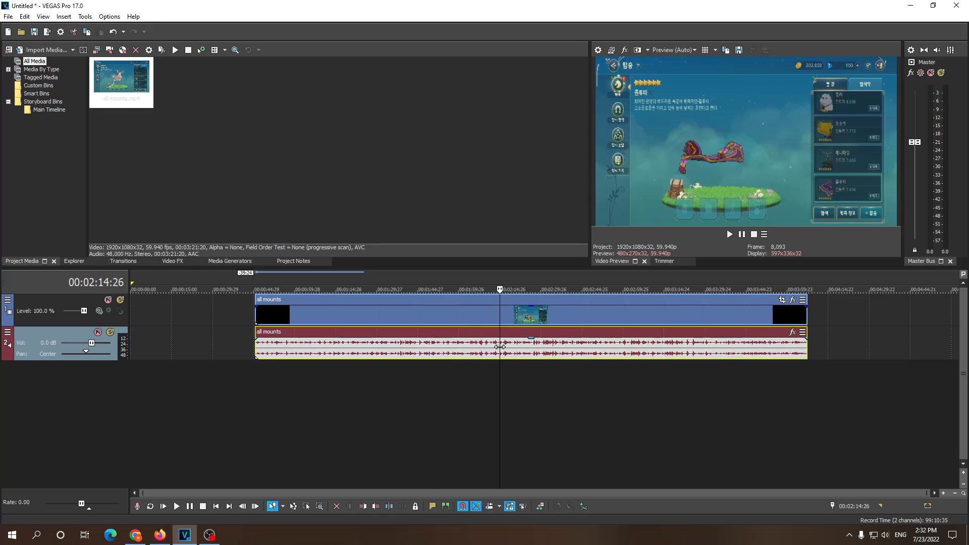